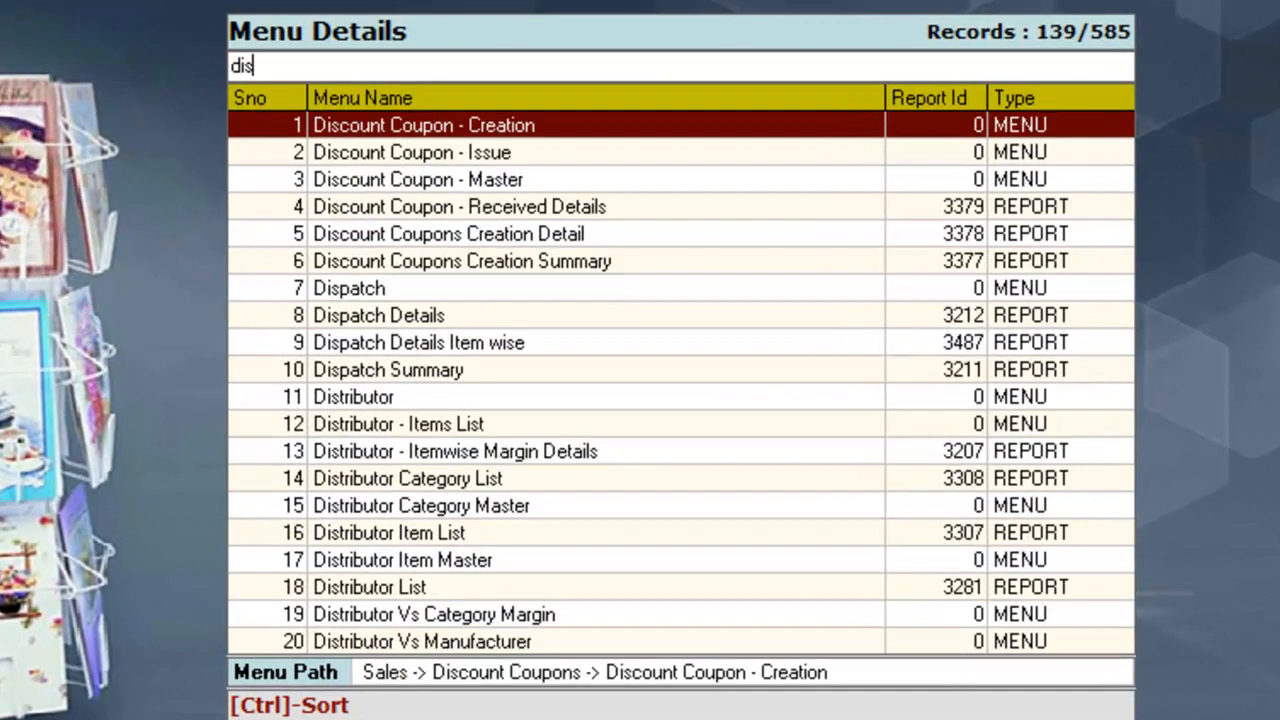
Filter the menu search to 'distri' to list Distributor Master entries.
{"action": "type", "text": "tri"}
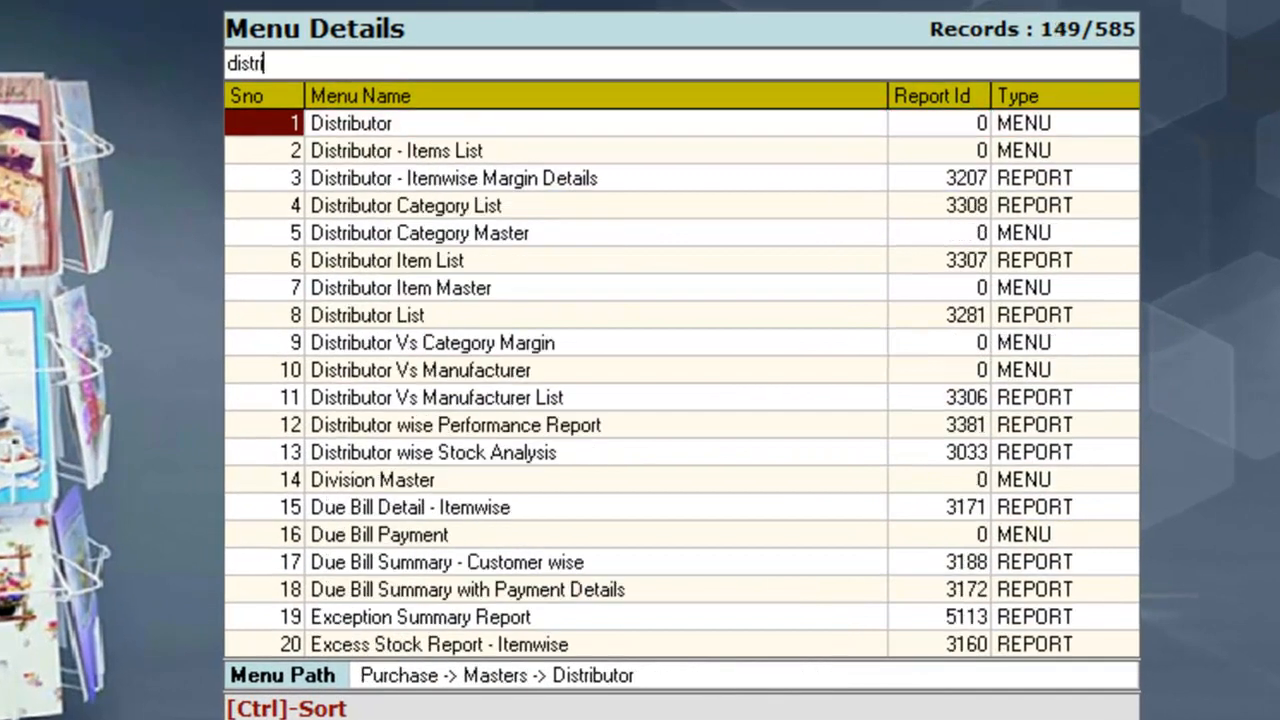
{"action": "mouse_move", "coordinate": [368, 145]}
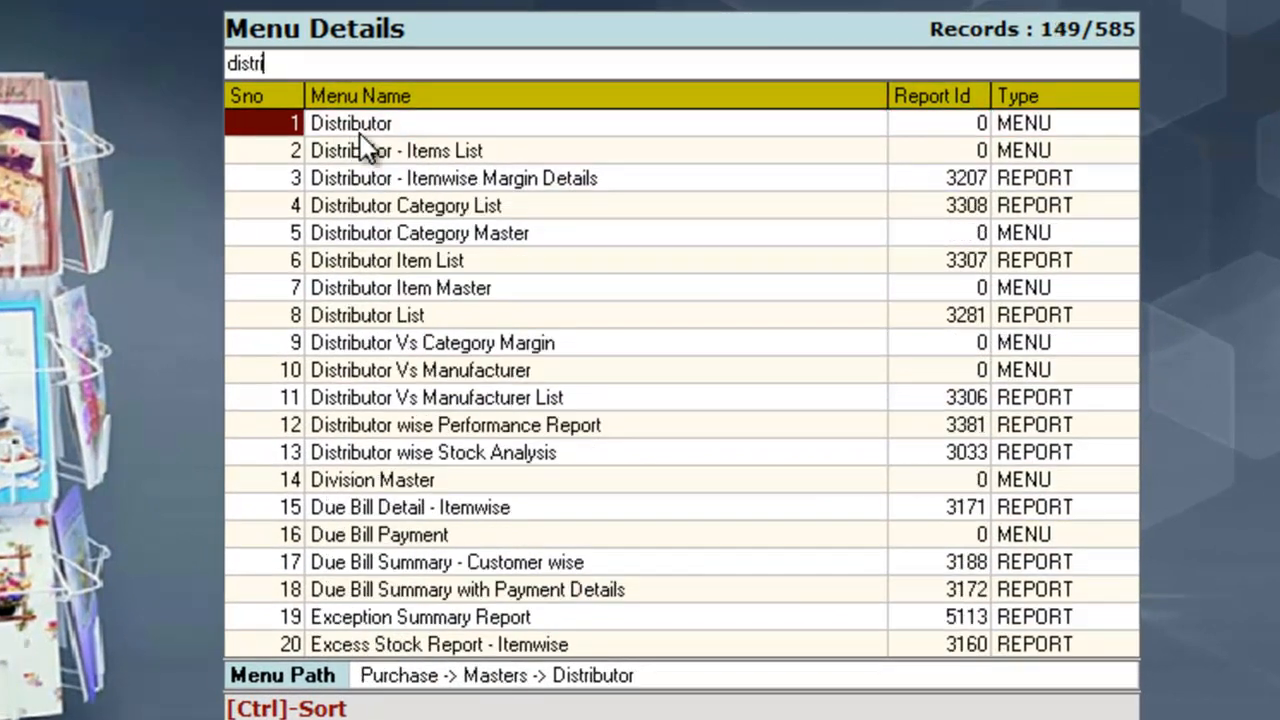
{"action": "mouse_move", "coordinate": [428, 685]}
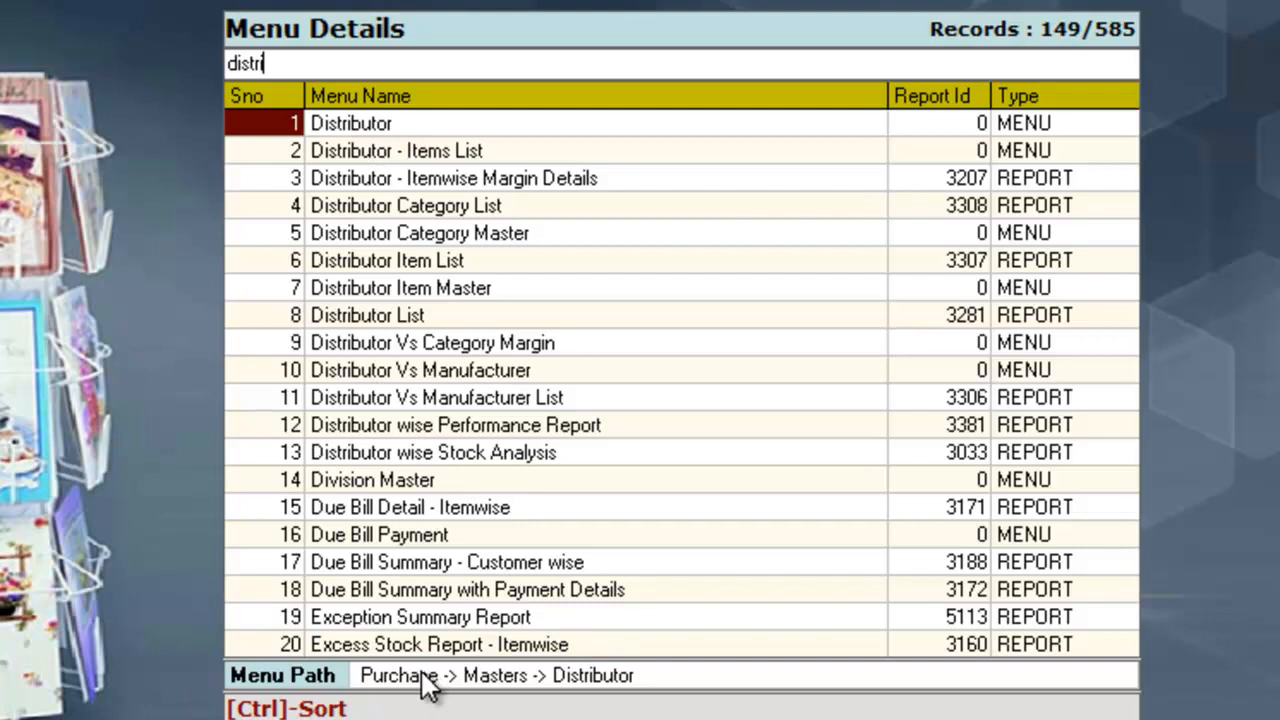
{"action": "mouse_move", "coordinate": [612, 695]}
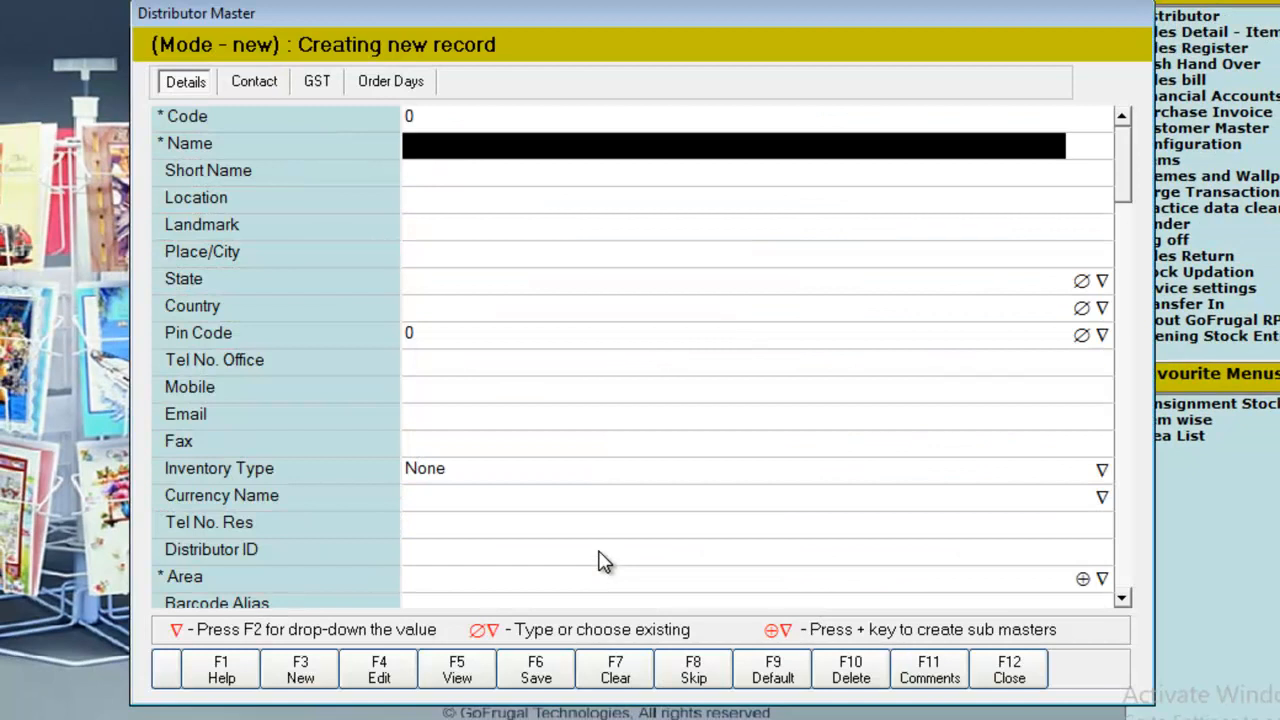
{"action": "mouse_move", "coordinate": [1012, 220]}
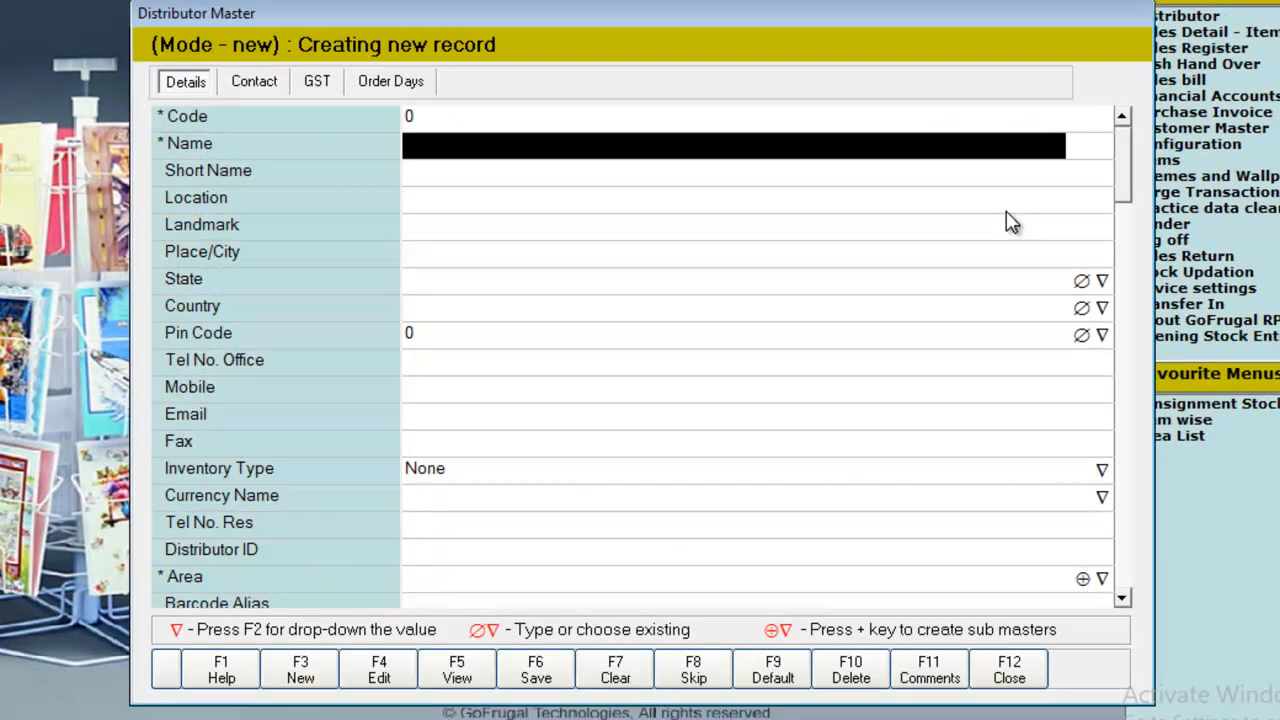
{"action": "mouse_move", "coordinate": [625, 207]}
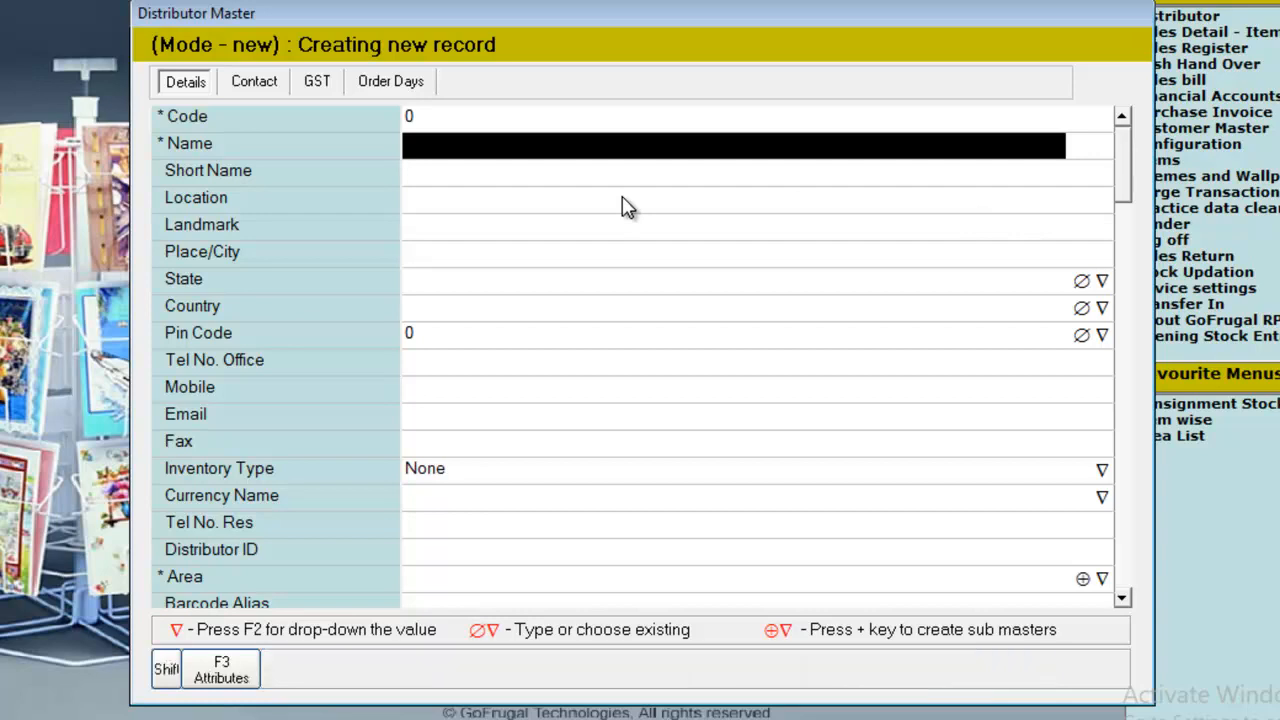
Name the new distributor 'ABC Enterprises' with area AREA_2, and show its GST details.
{"action": "type", "text": "ABC Enterprises"}
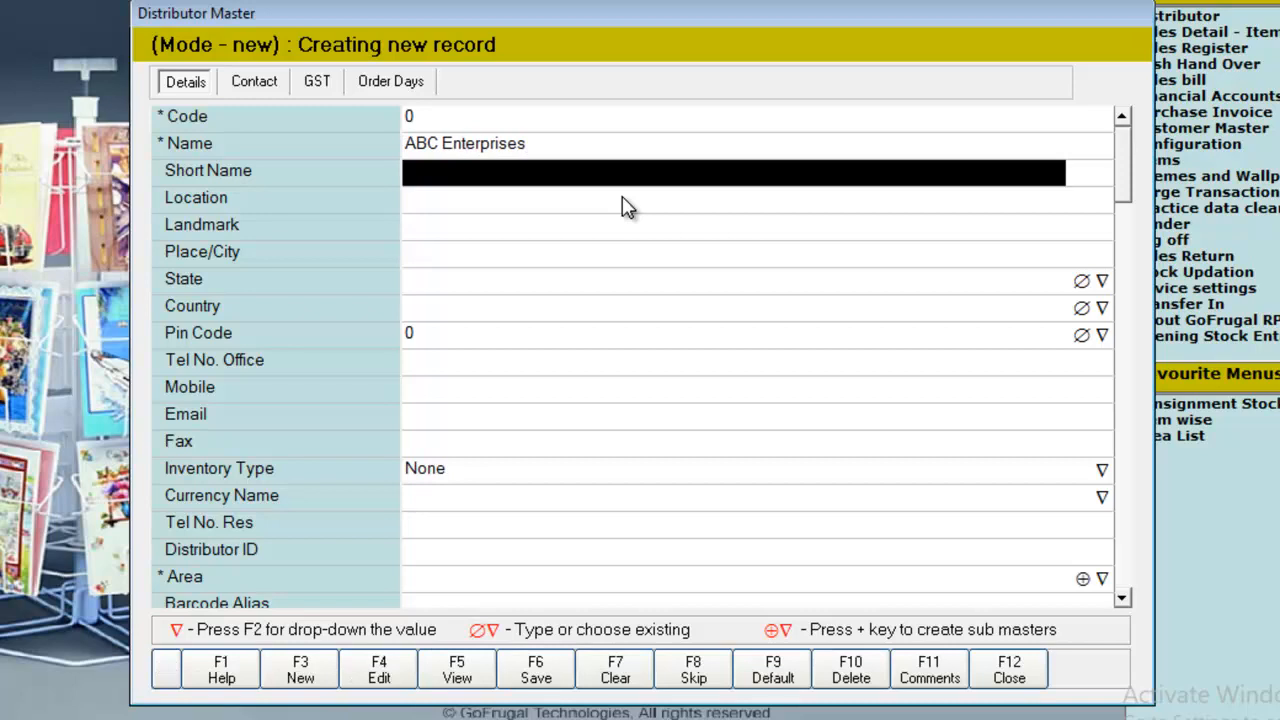
{"action": "mouse_move", "coordinate": [225, 165]}
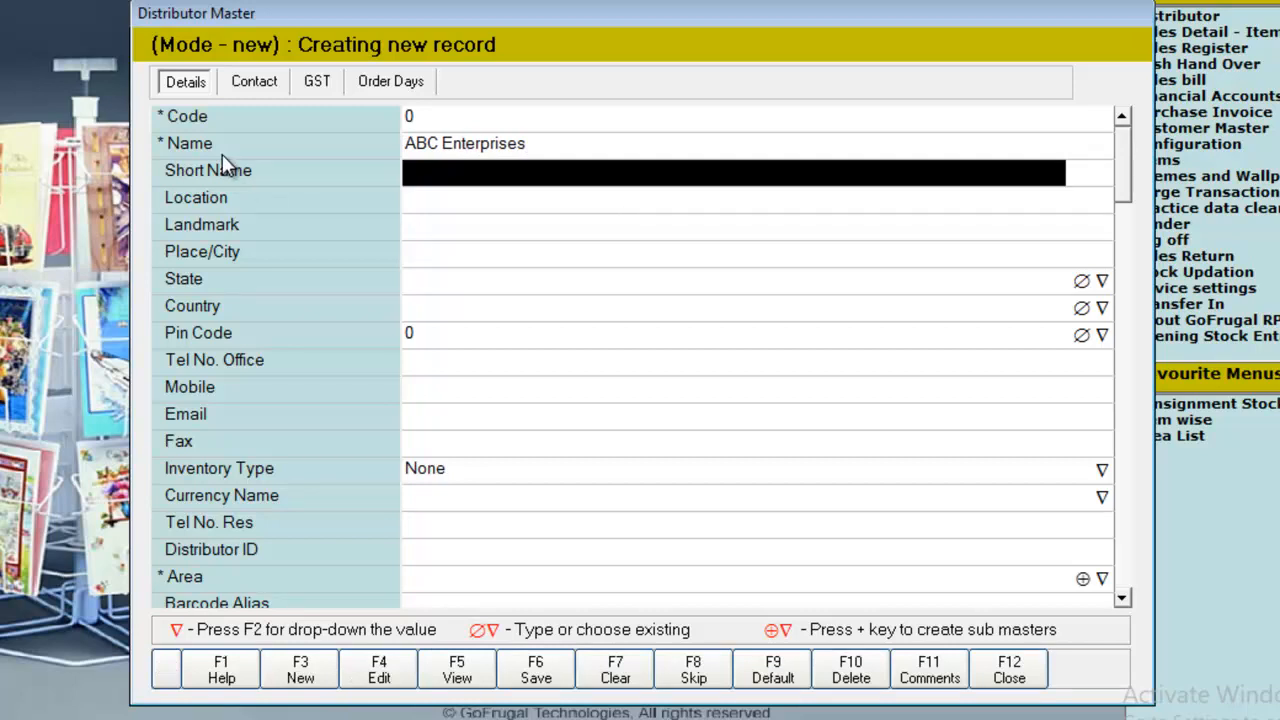
{"action": "mouse_move", "coordinate": [445, 203]}
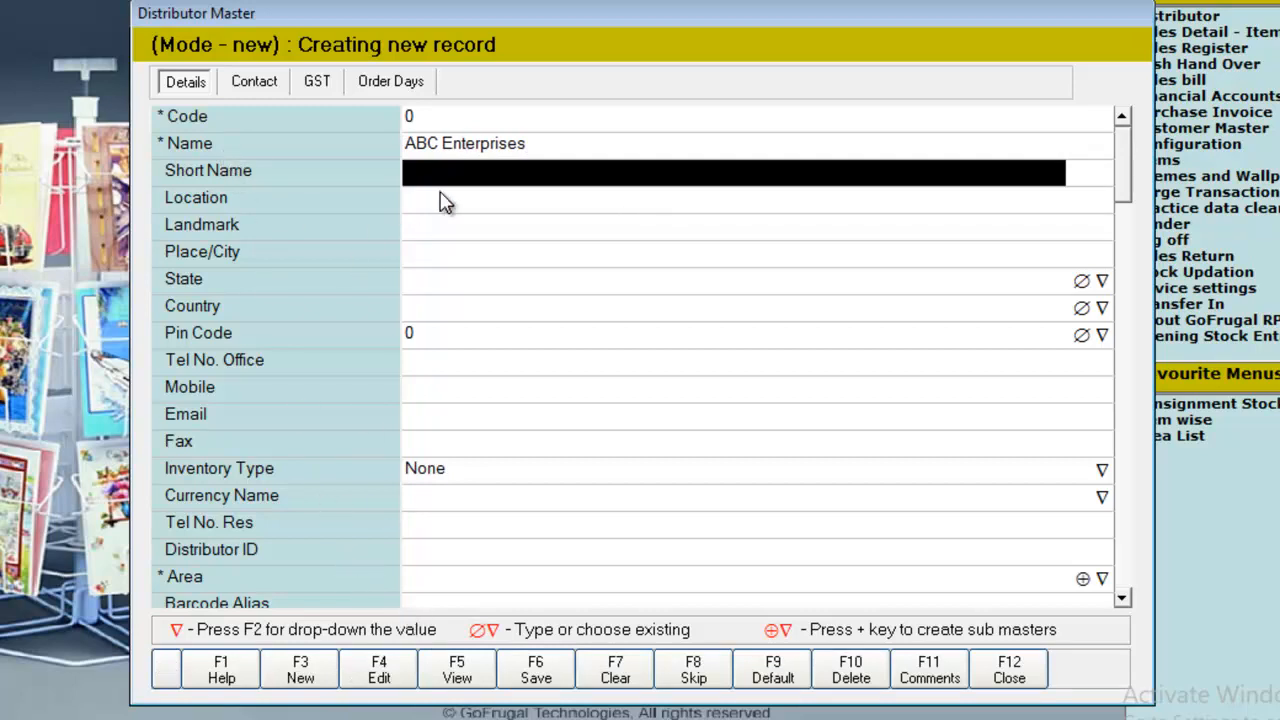
{"action": "mouse_move", "coordinate": [527, 483]}
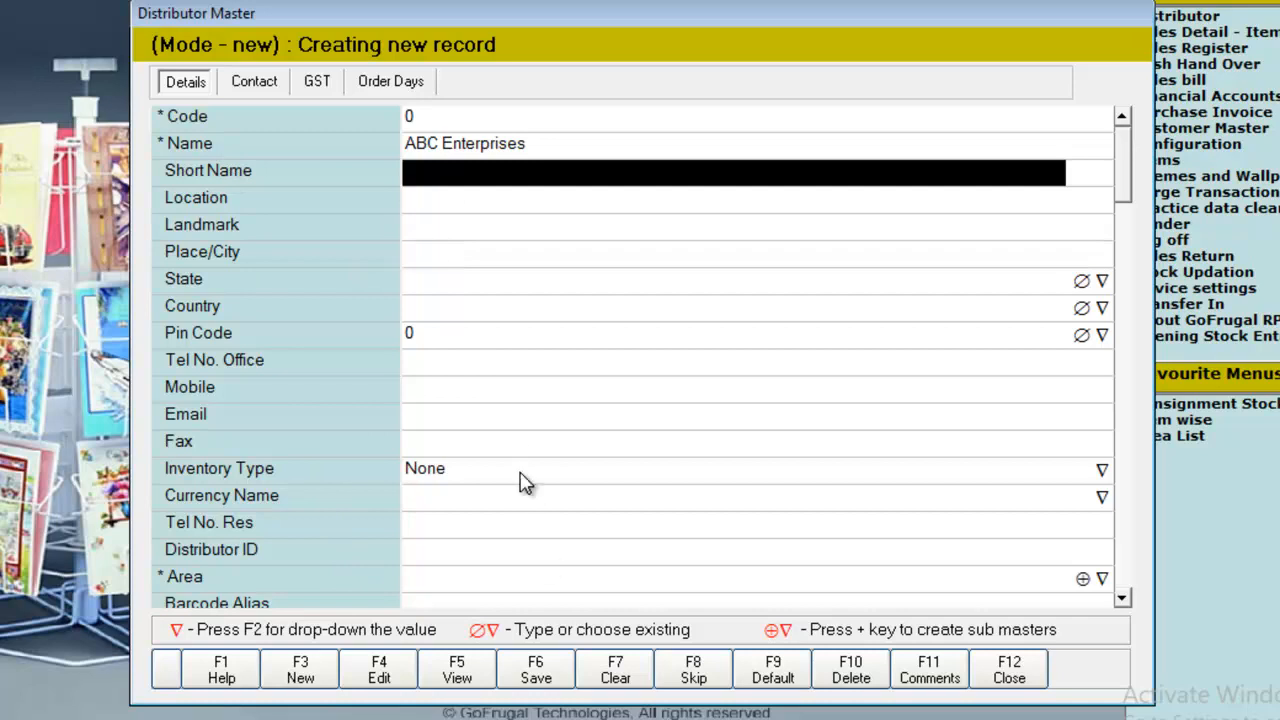
{"action": "mouse_move", "coordinate": [483, 325]}
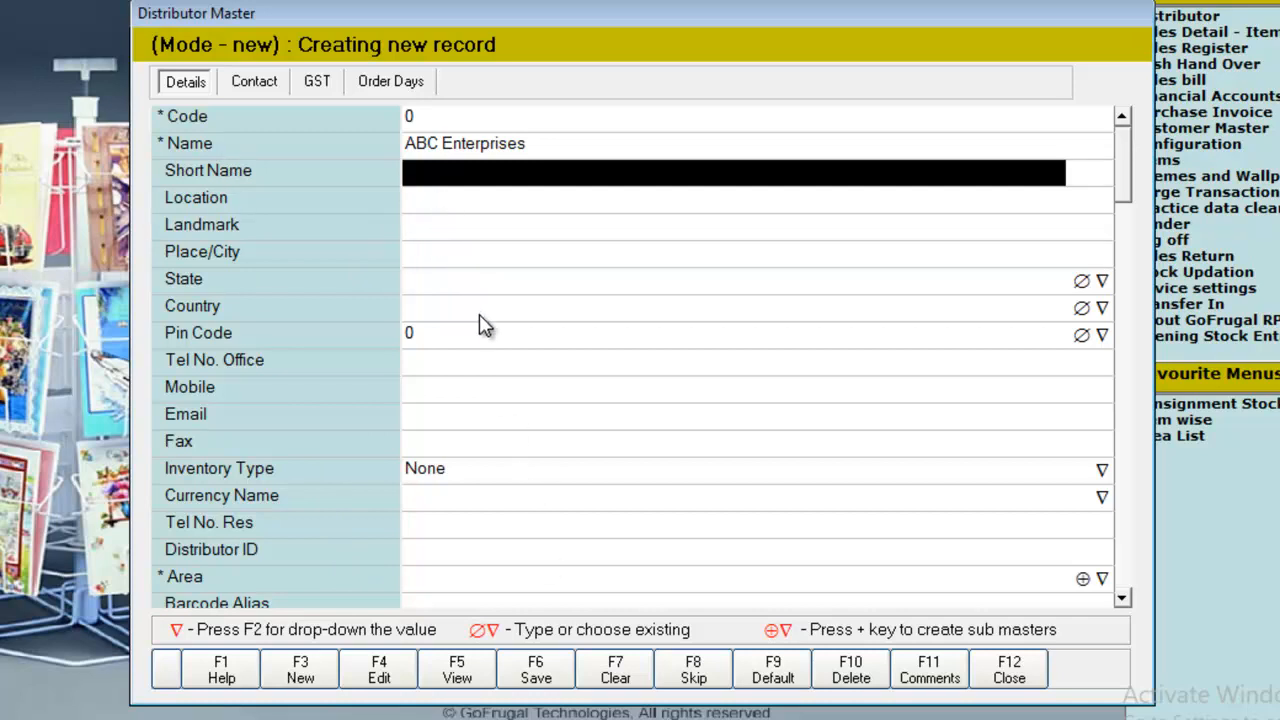
{"action": "mouse_move", "coordinate": [500, 467]}
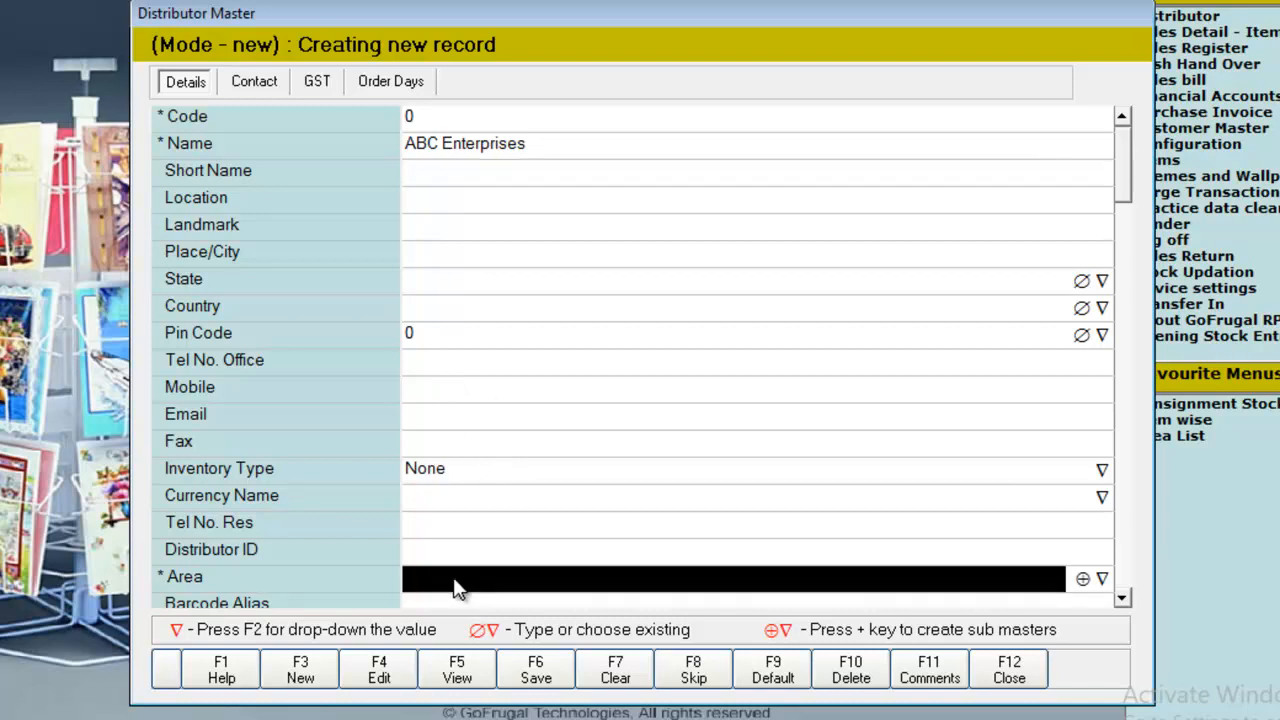
{"action": "scroll", "scroll_direction": "down", "scroll_amount": 3}
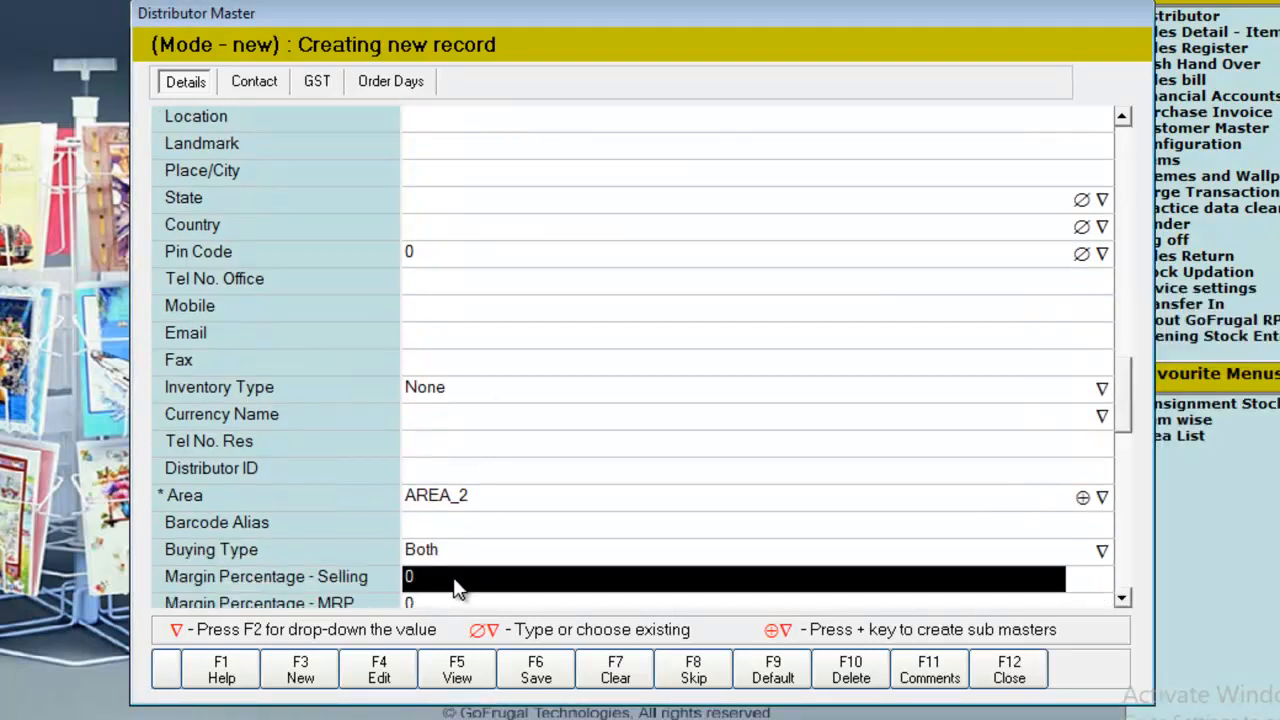
{"action": "left_click", "coordinate": [317, 81]}
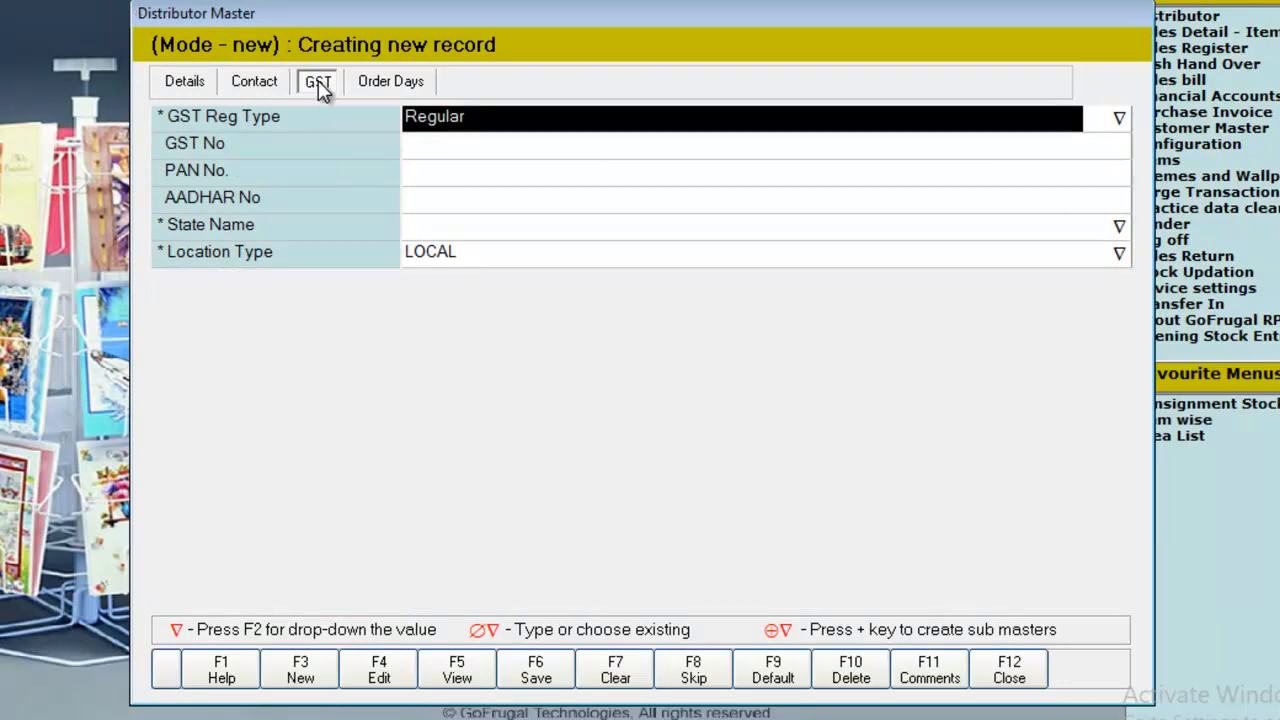
Enter the GST number, PAN and state Tamil Nadu, then return to Details.
{"action": "left_click", "coordinate": [740, 143]}
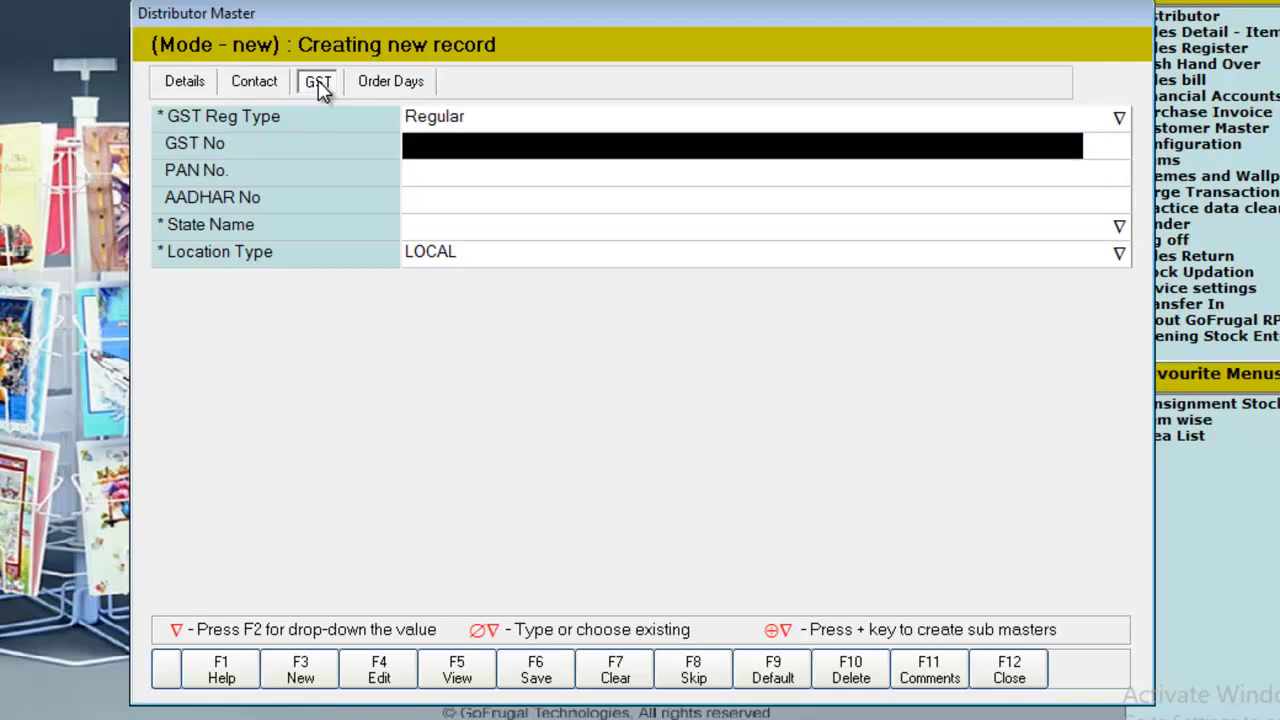
{"action": "type", "text": "33ASDFEW1230QWE"}
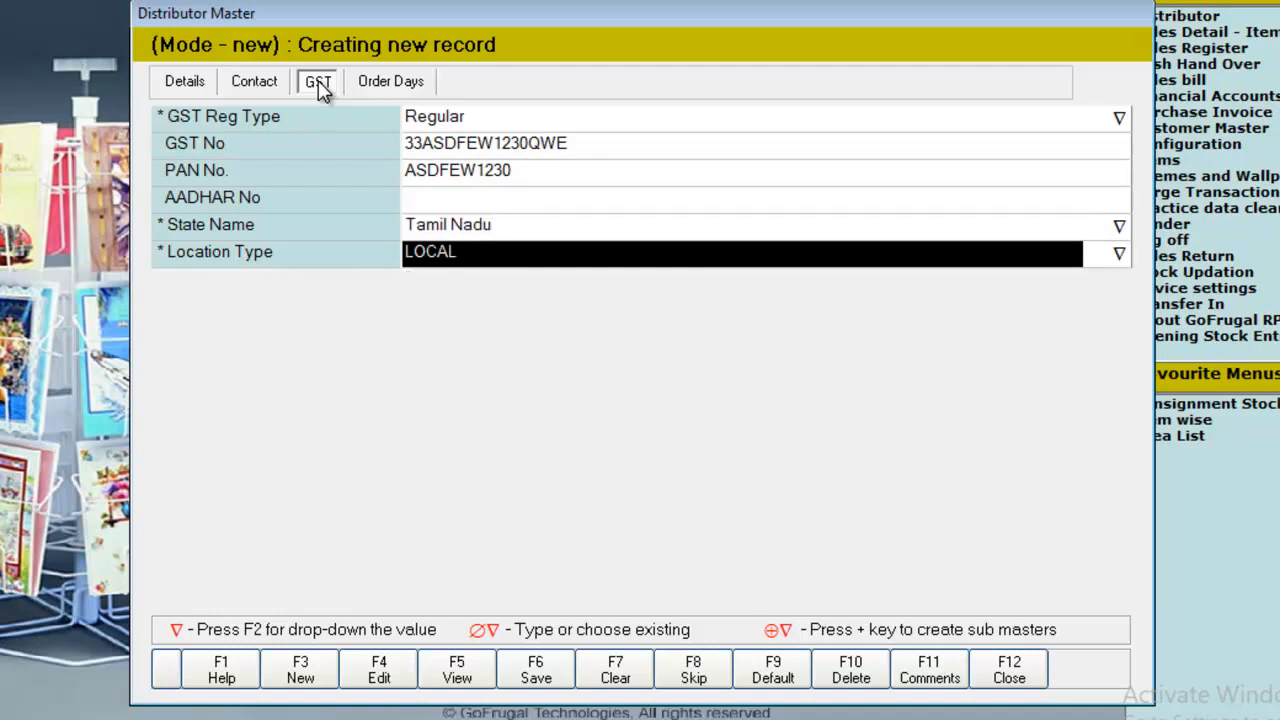
{"action": "left_click", "coordinate": [184, 81]}
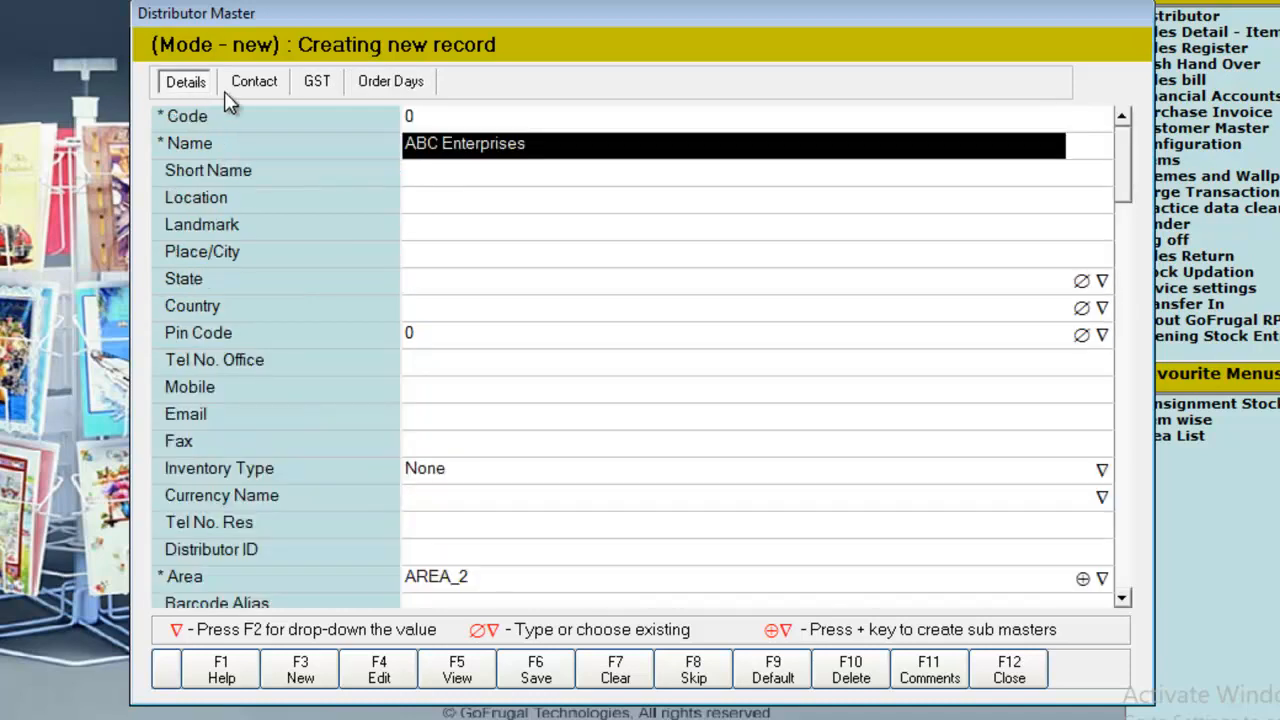
{"action": "mouse_move", "coordinate": [665, 570]}
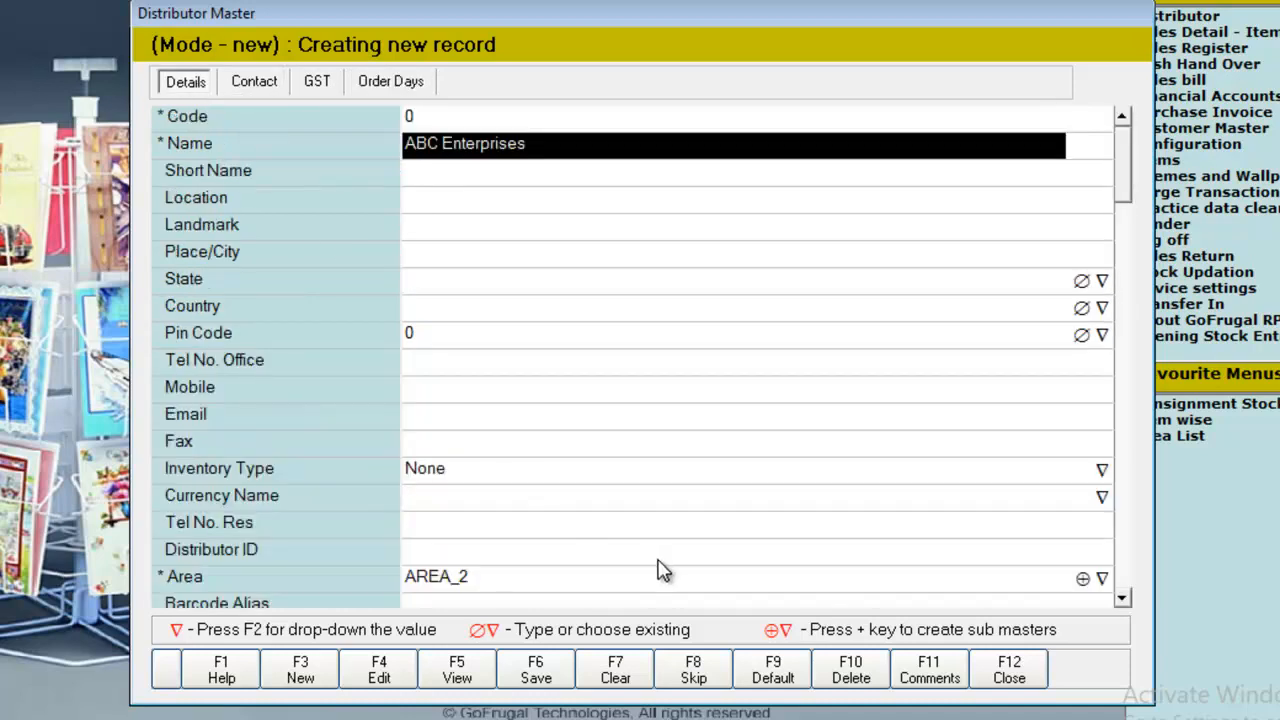
{"action": "mouse_move", "coordinate": [640, 493]}
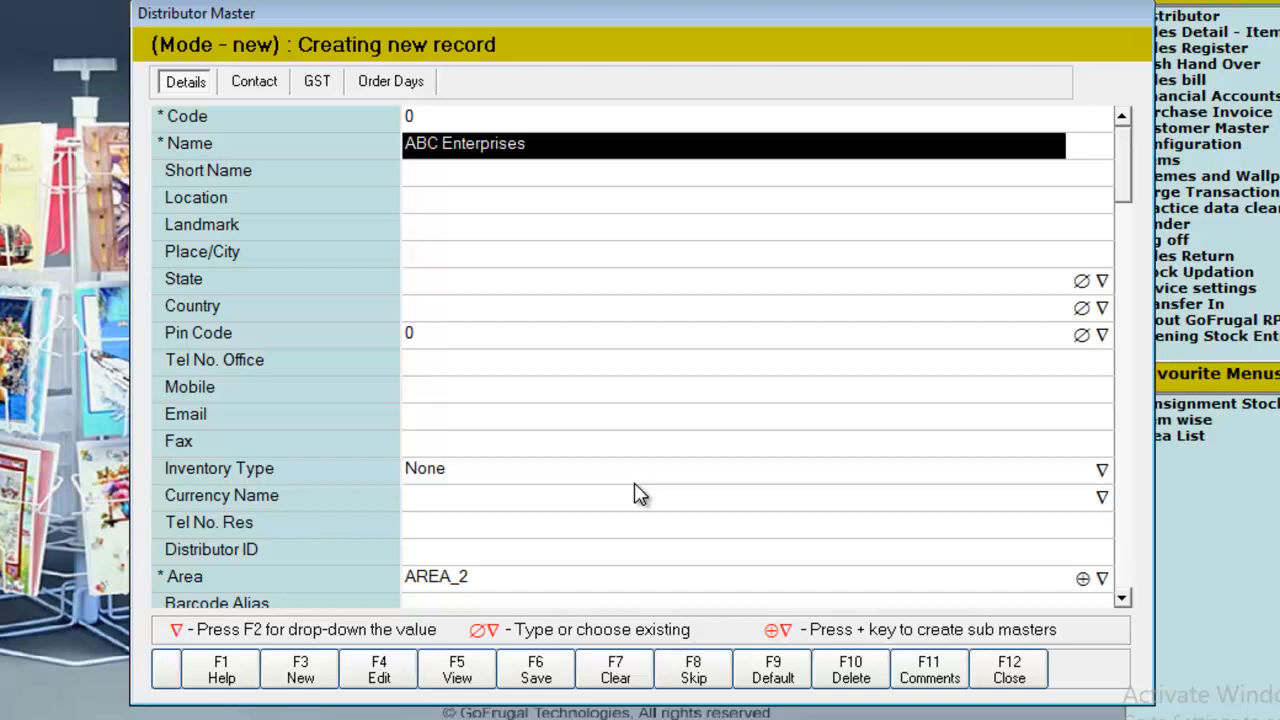
{"action": "mouse_move", "coordinate": [536, 668]}
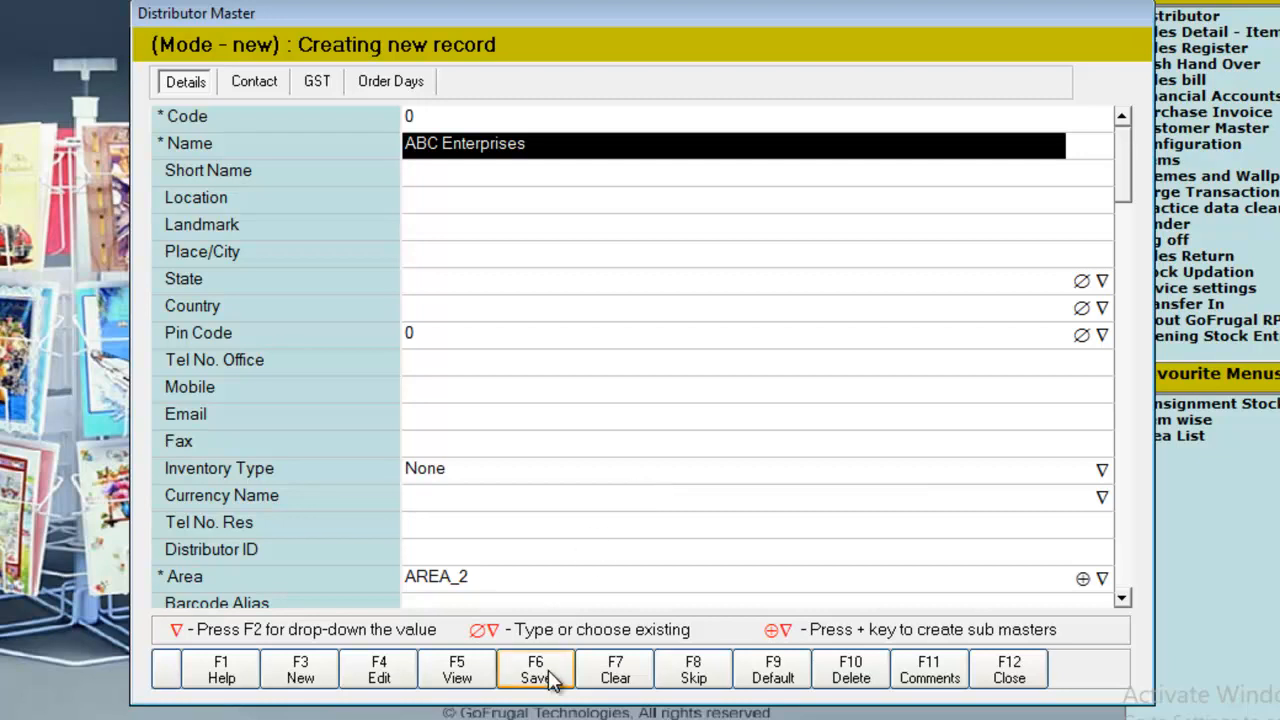
Save ABC Enterprises with F6 Save, closing the distributor form.
{"action": "left_click", "coordinate": [535, 668]}
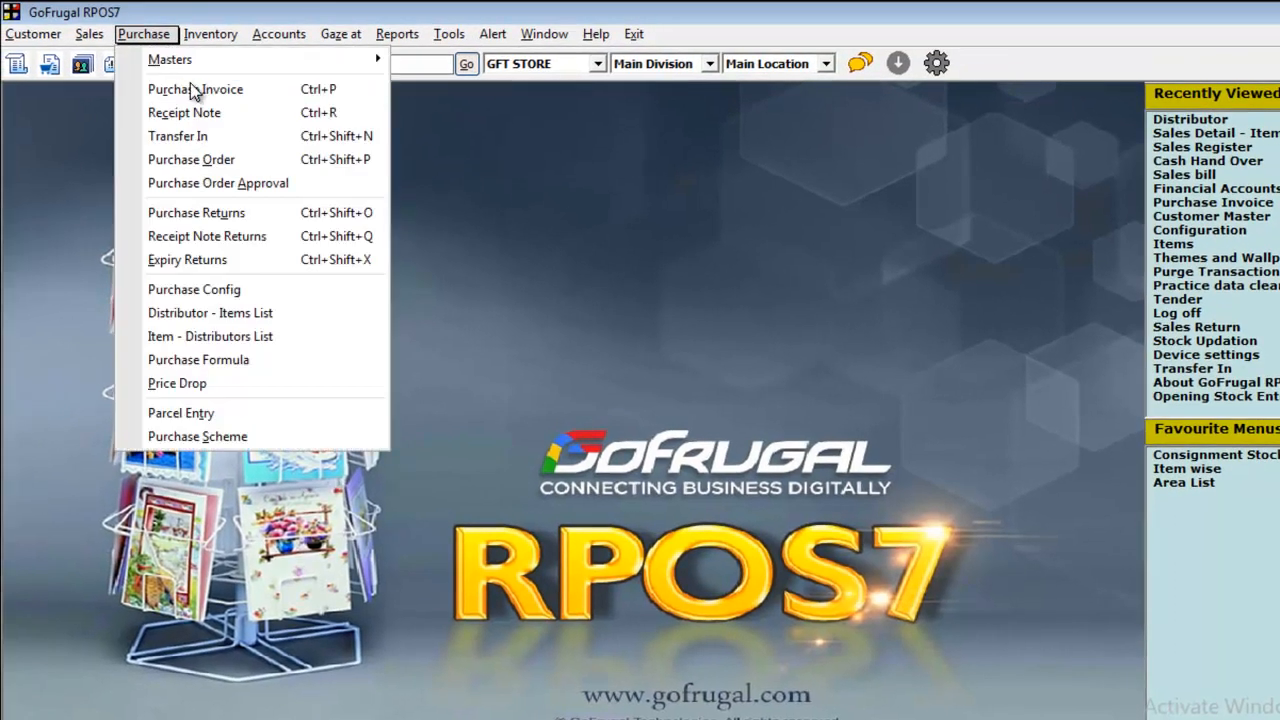
Start a Purchase Invoice and choose ABC Enterprises (code 1159) as distributor.
{"action": "left_click", "coordinate": [195, 89]}
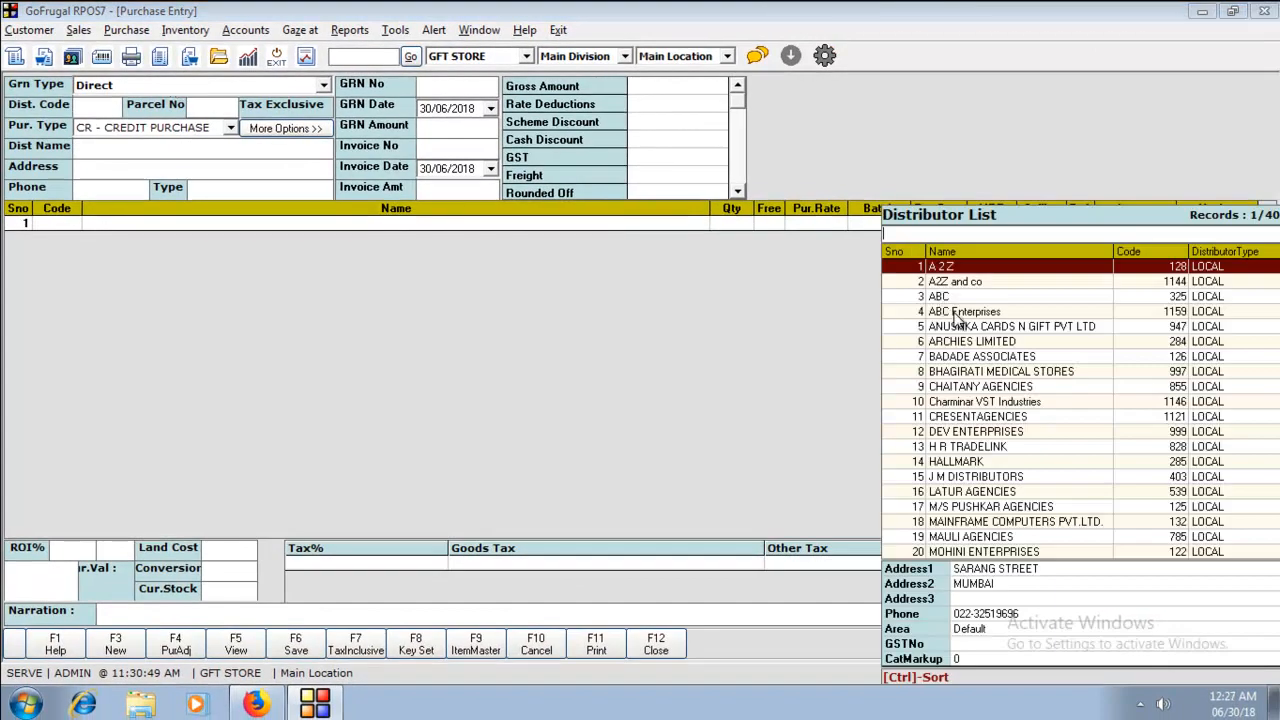
{"action": "left_click", "coordinate": [964, 311]}
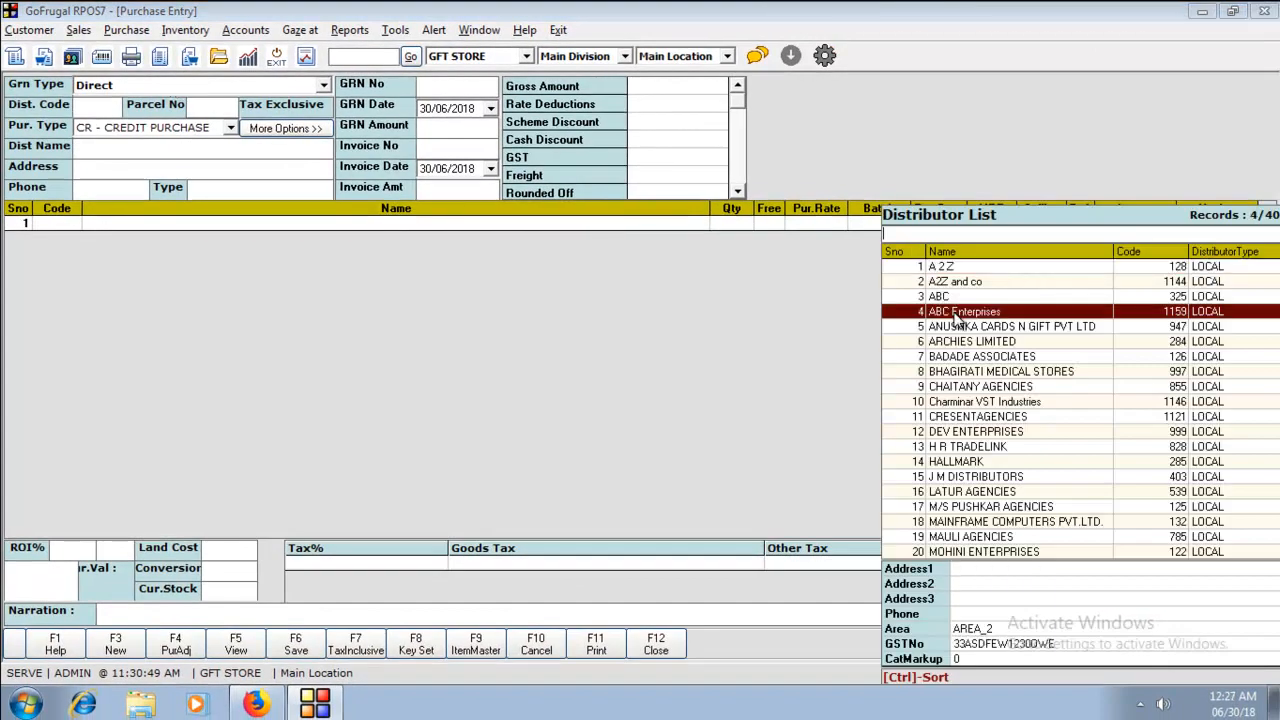
{"action": "double_click", "coordinate": [963, 311]}
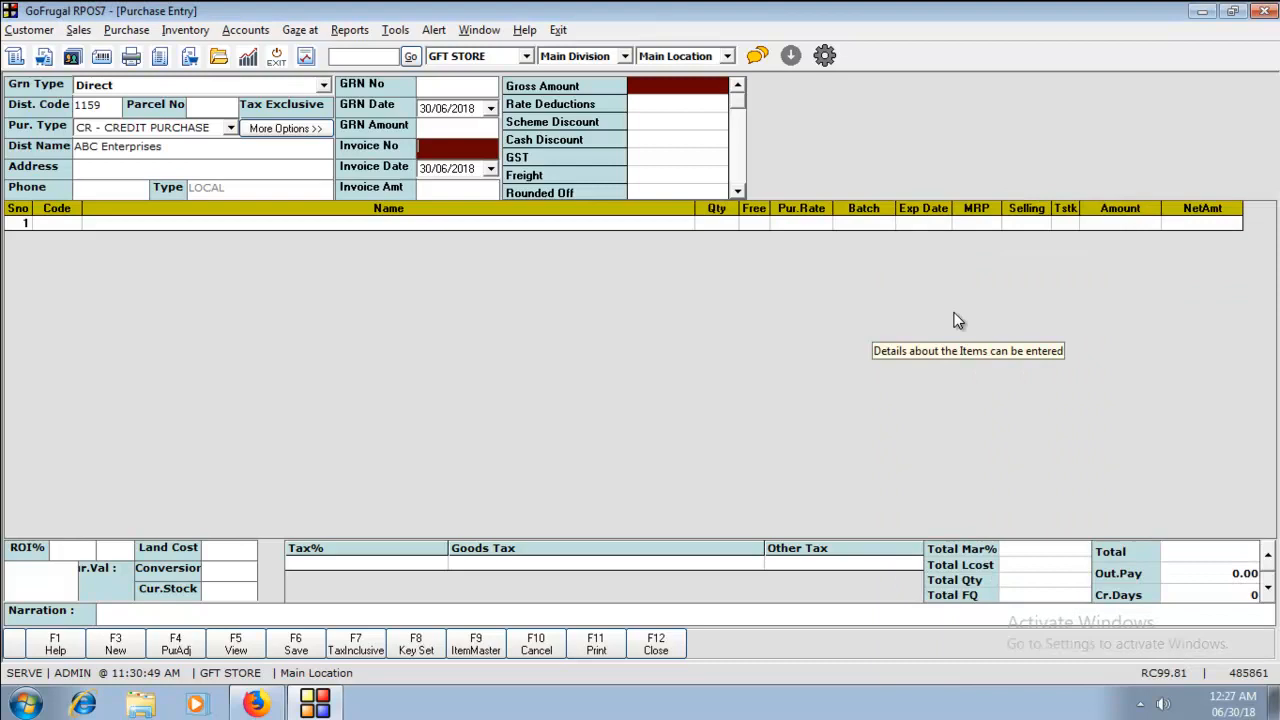